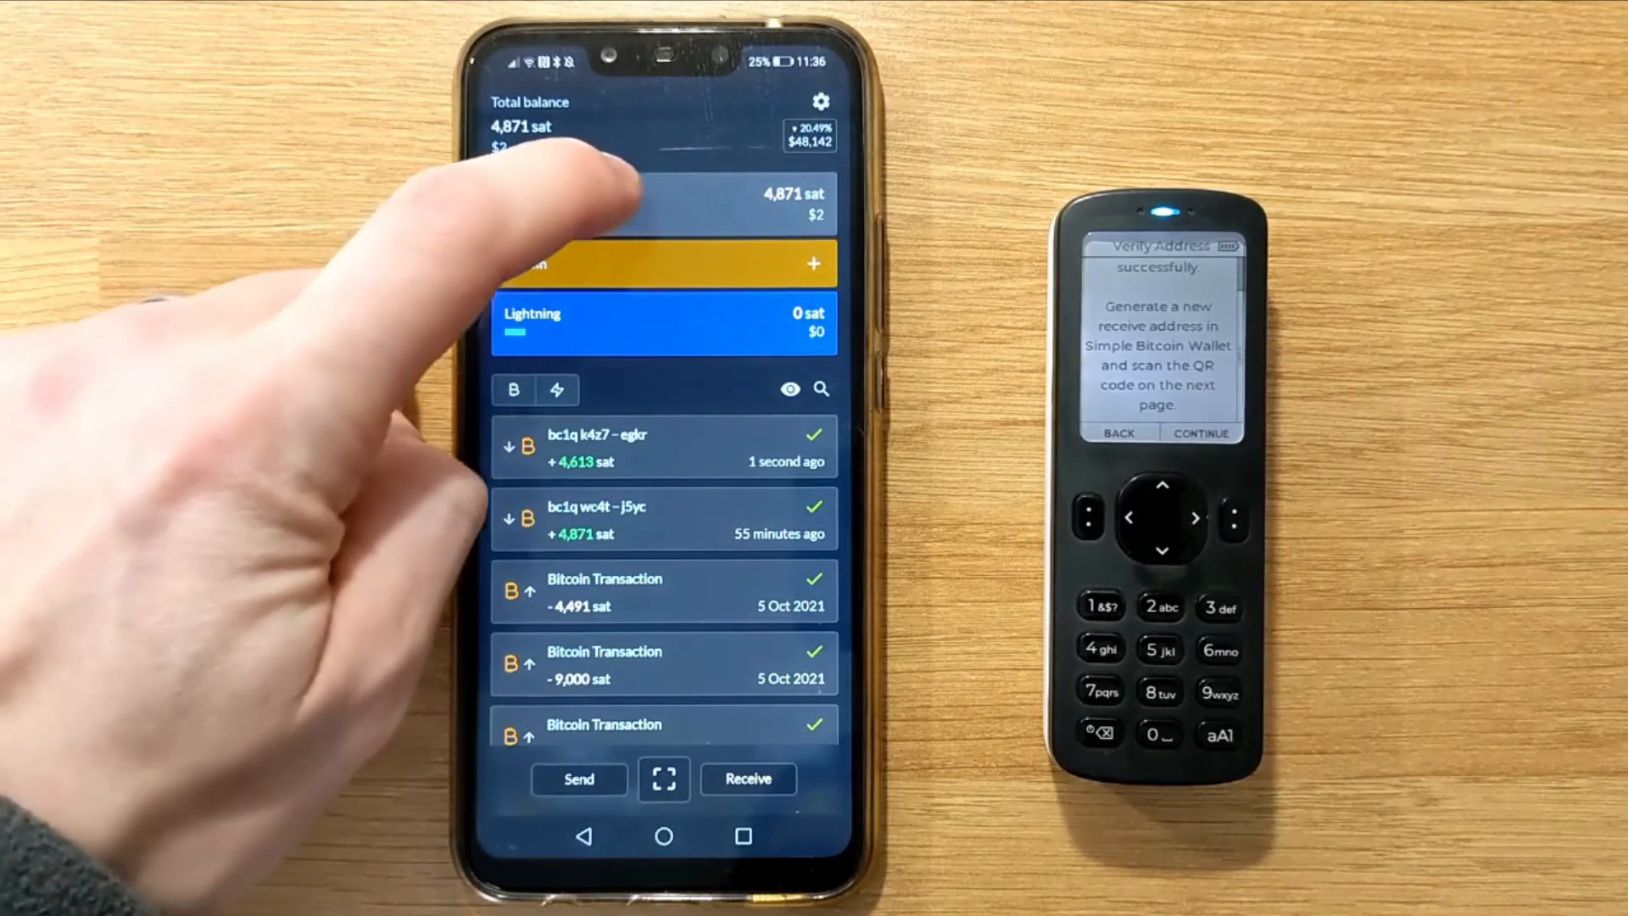
Generate more fresh receive addresses for the PASSPORT wallet and pick a new address QR
click(746, 778)
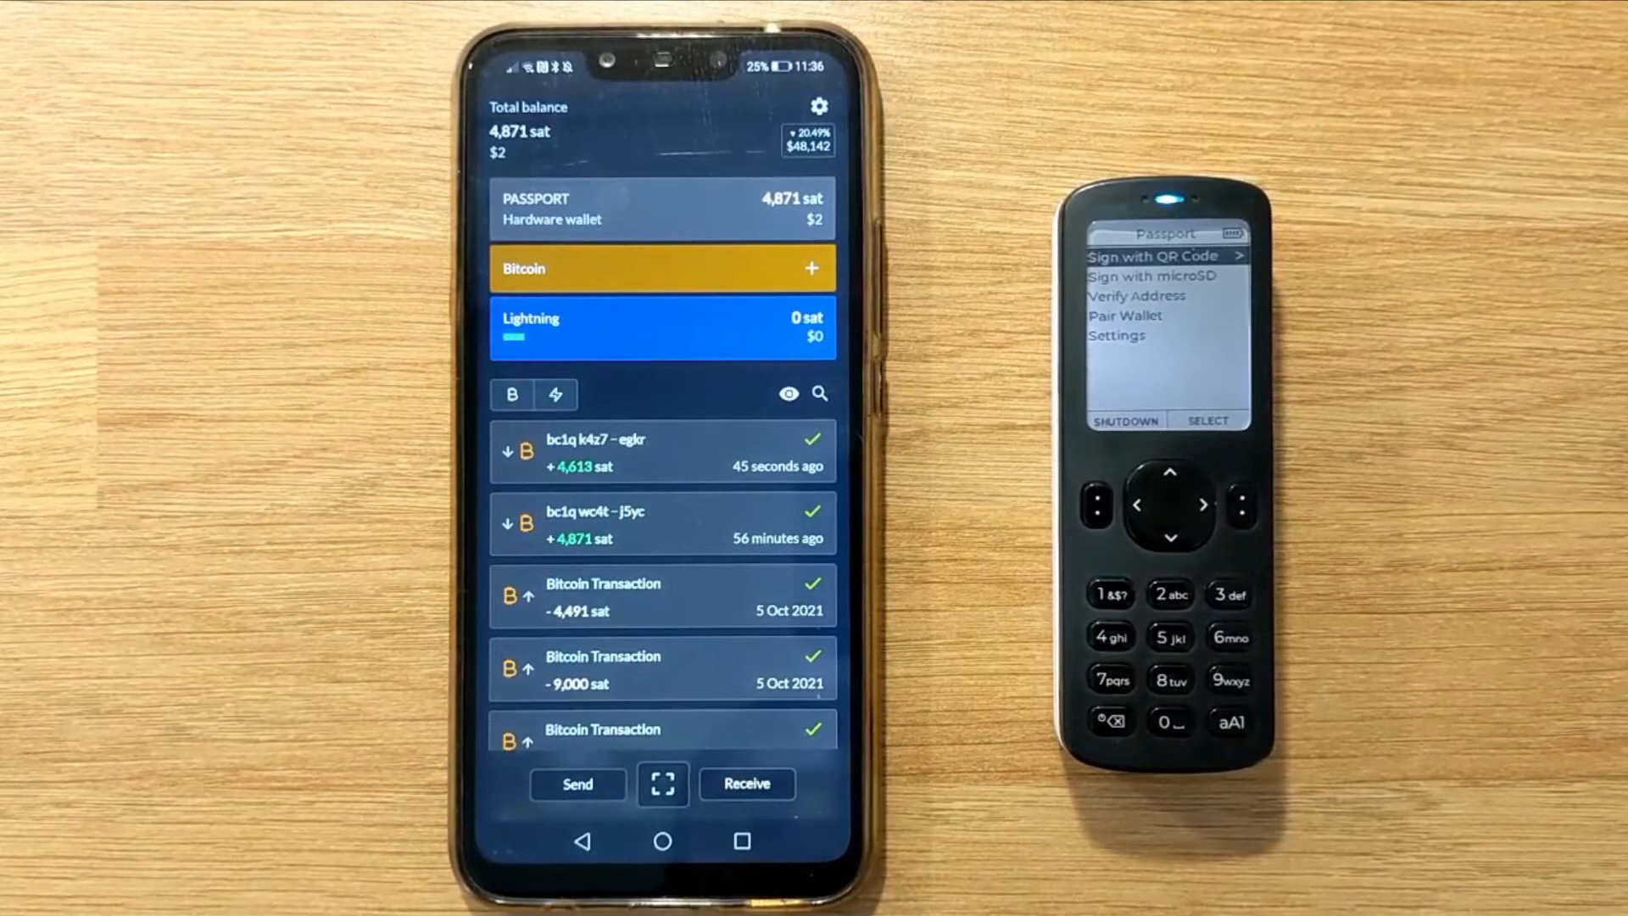
click(746, 784)
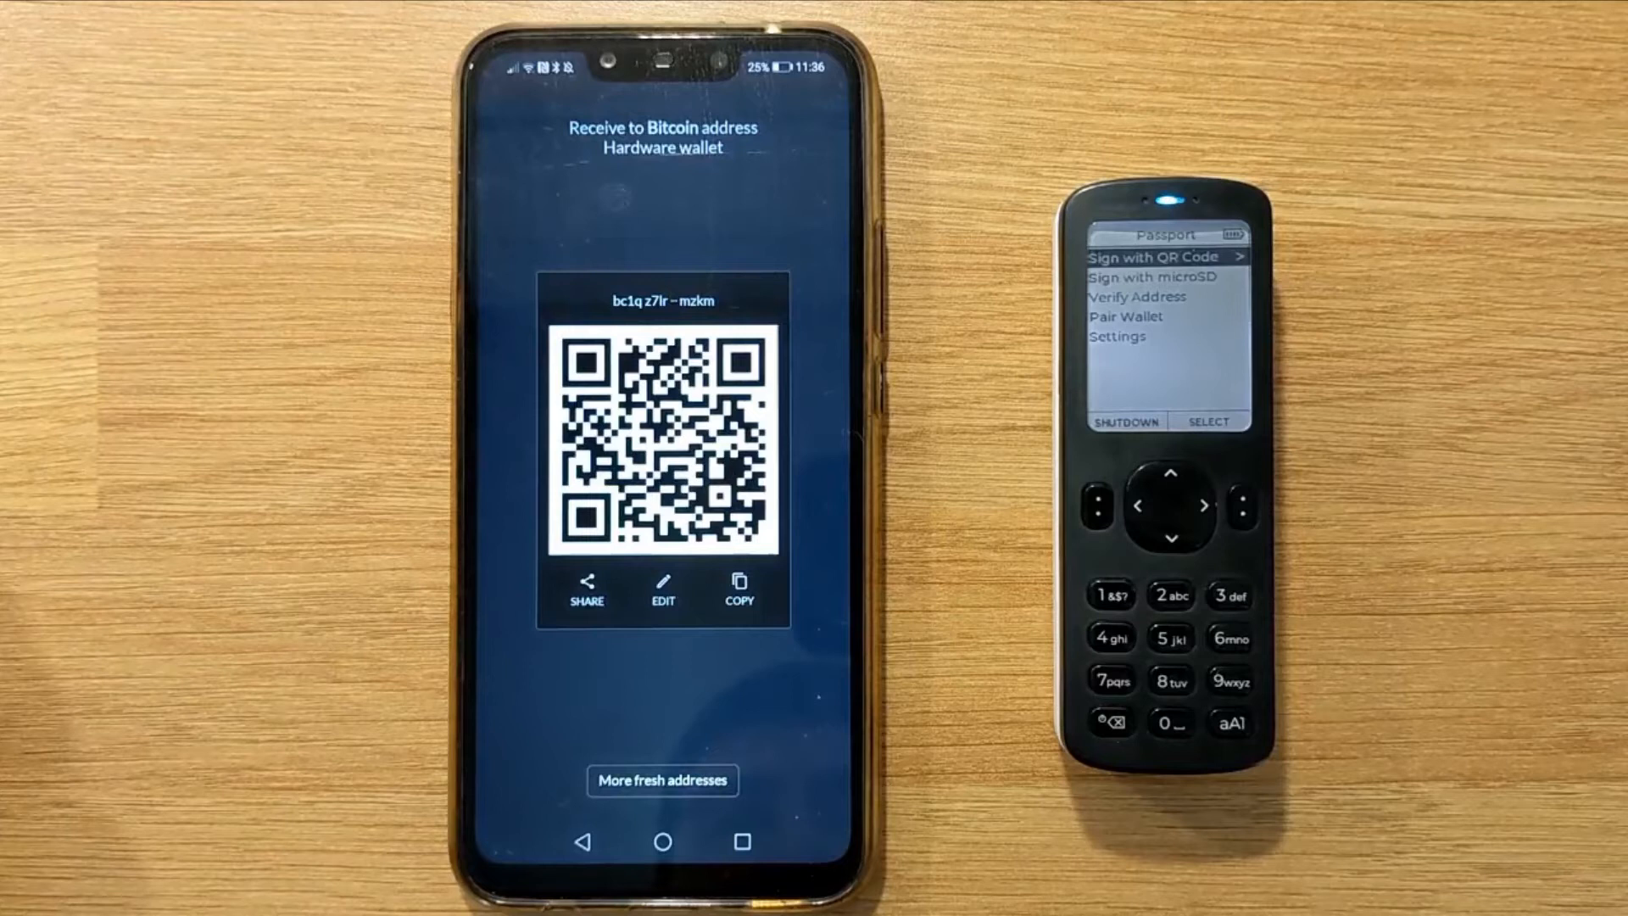
click(1171, 538)
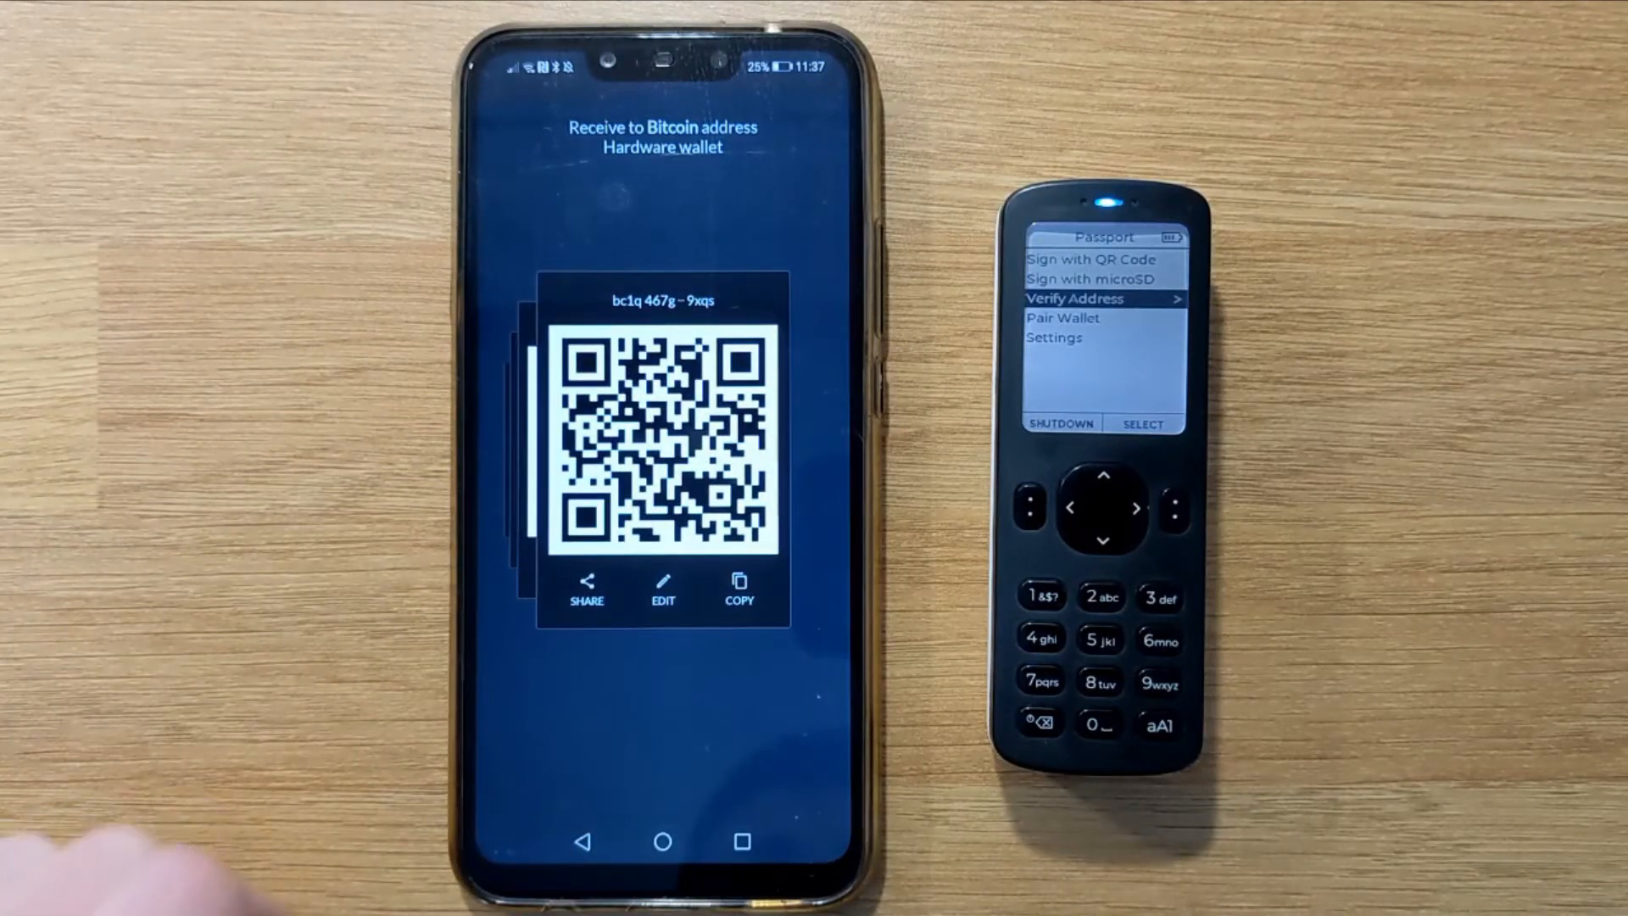
click(1102, 508)
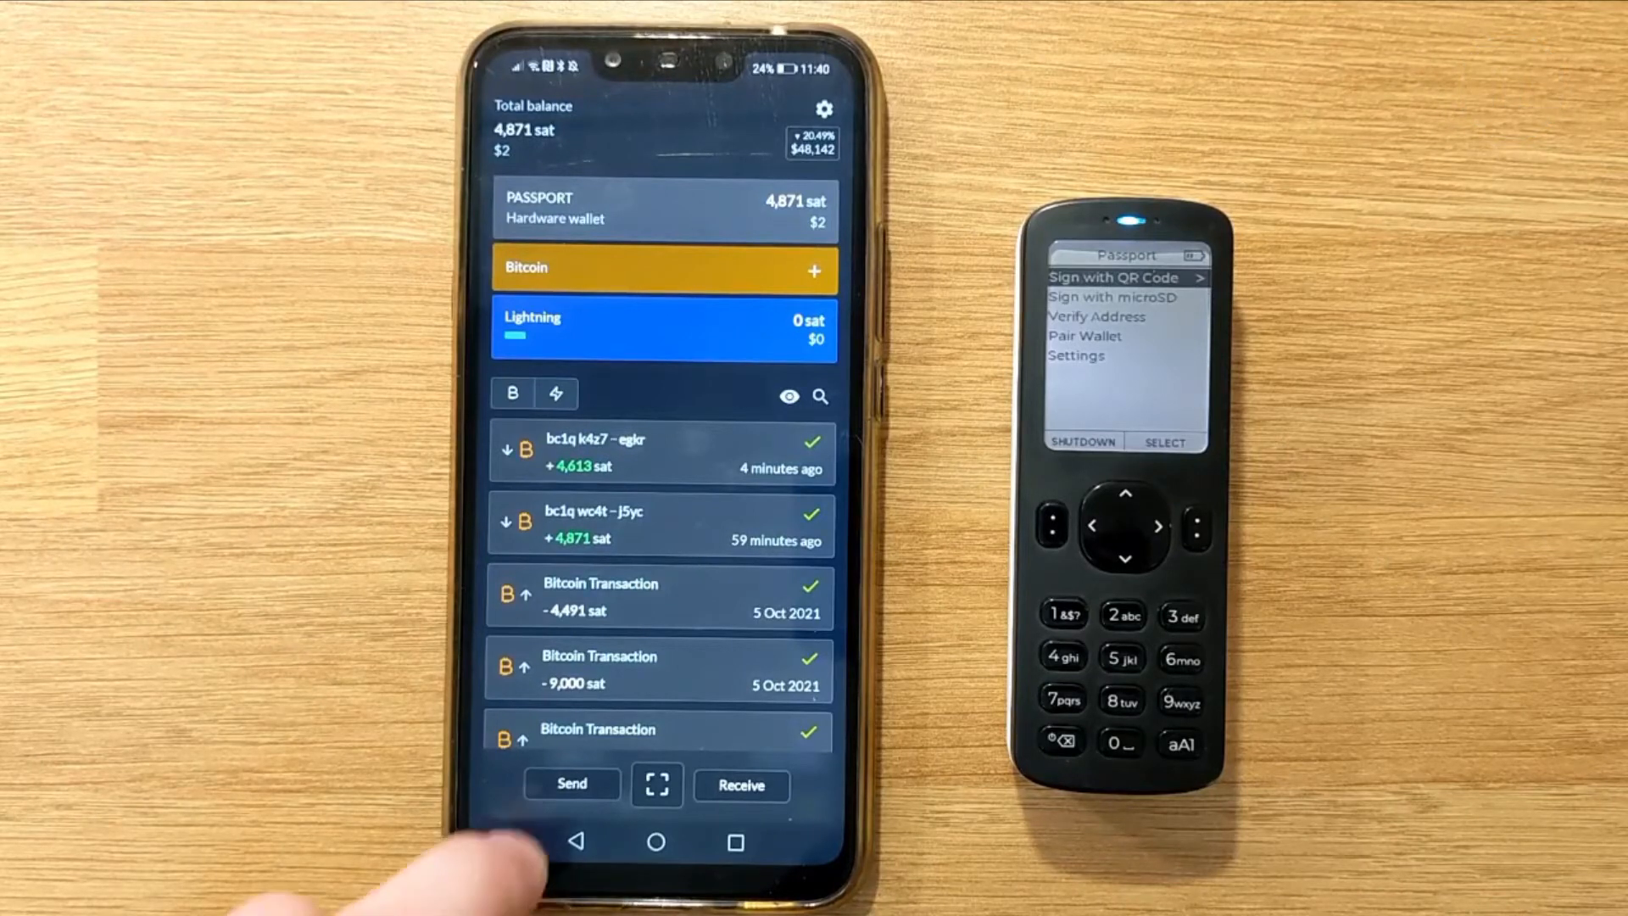
Scan the bc1q hnx2 - 6229 recipient QR and fund the payment from PASSPORT
click(570, 784)
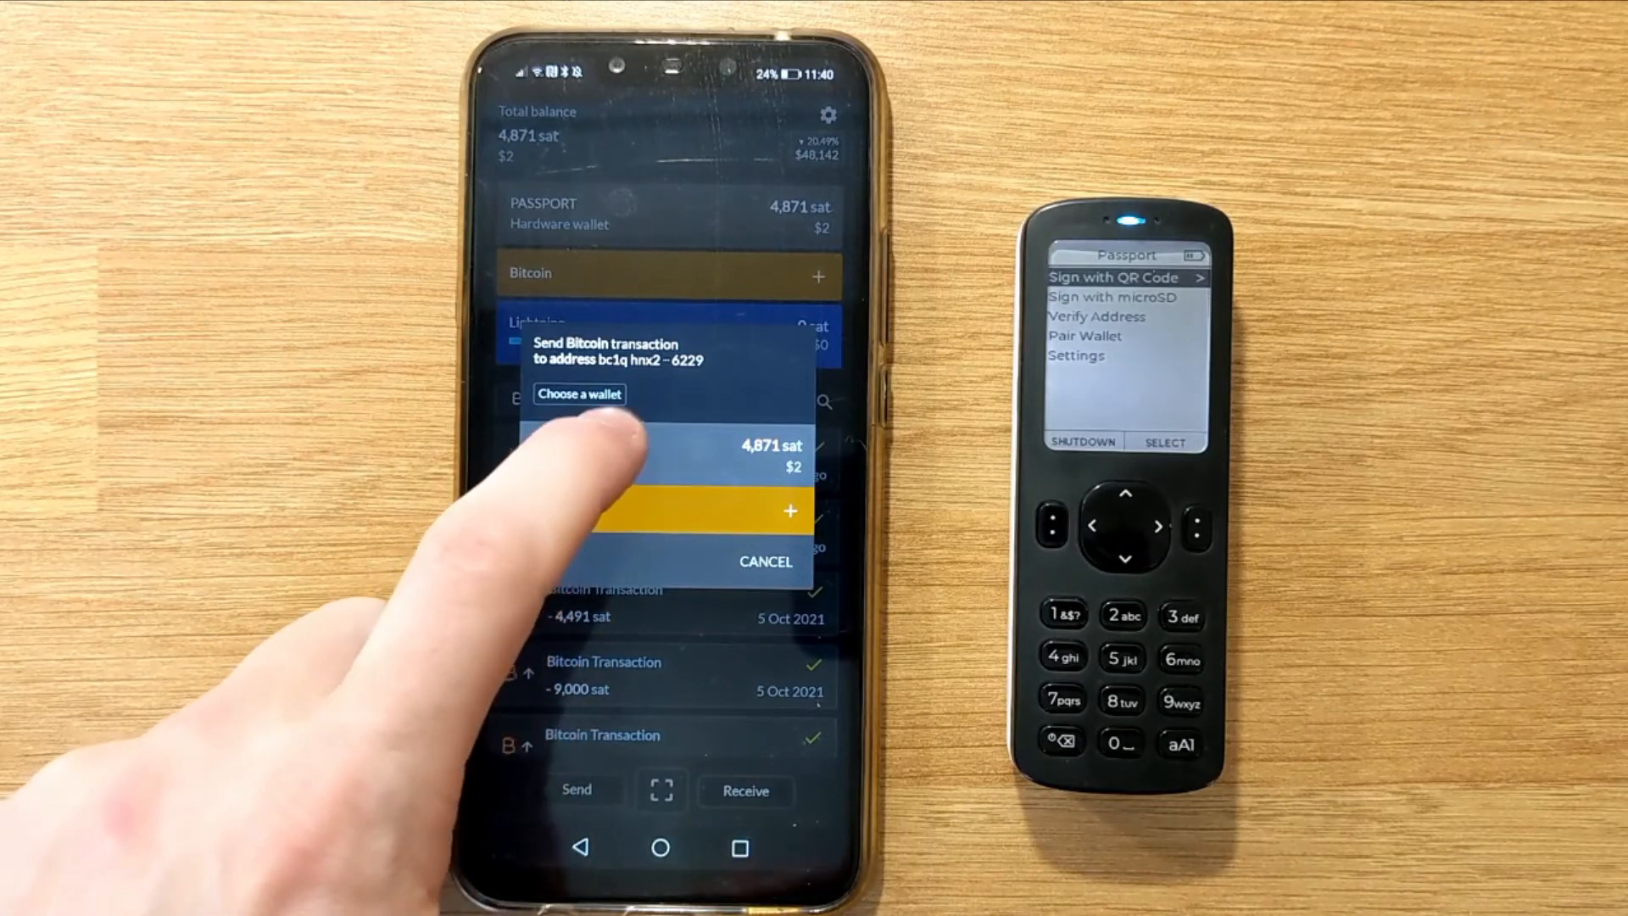
click(665, 457)
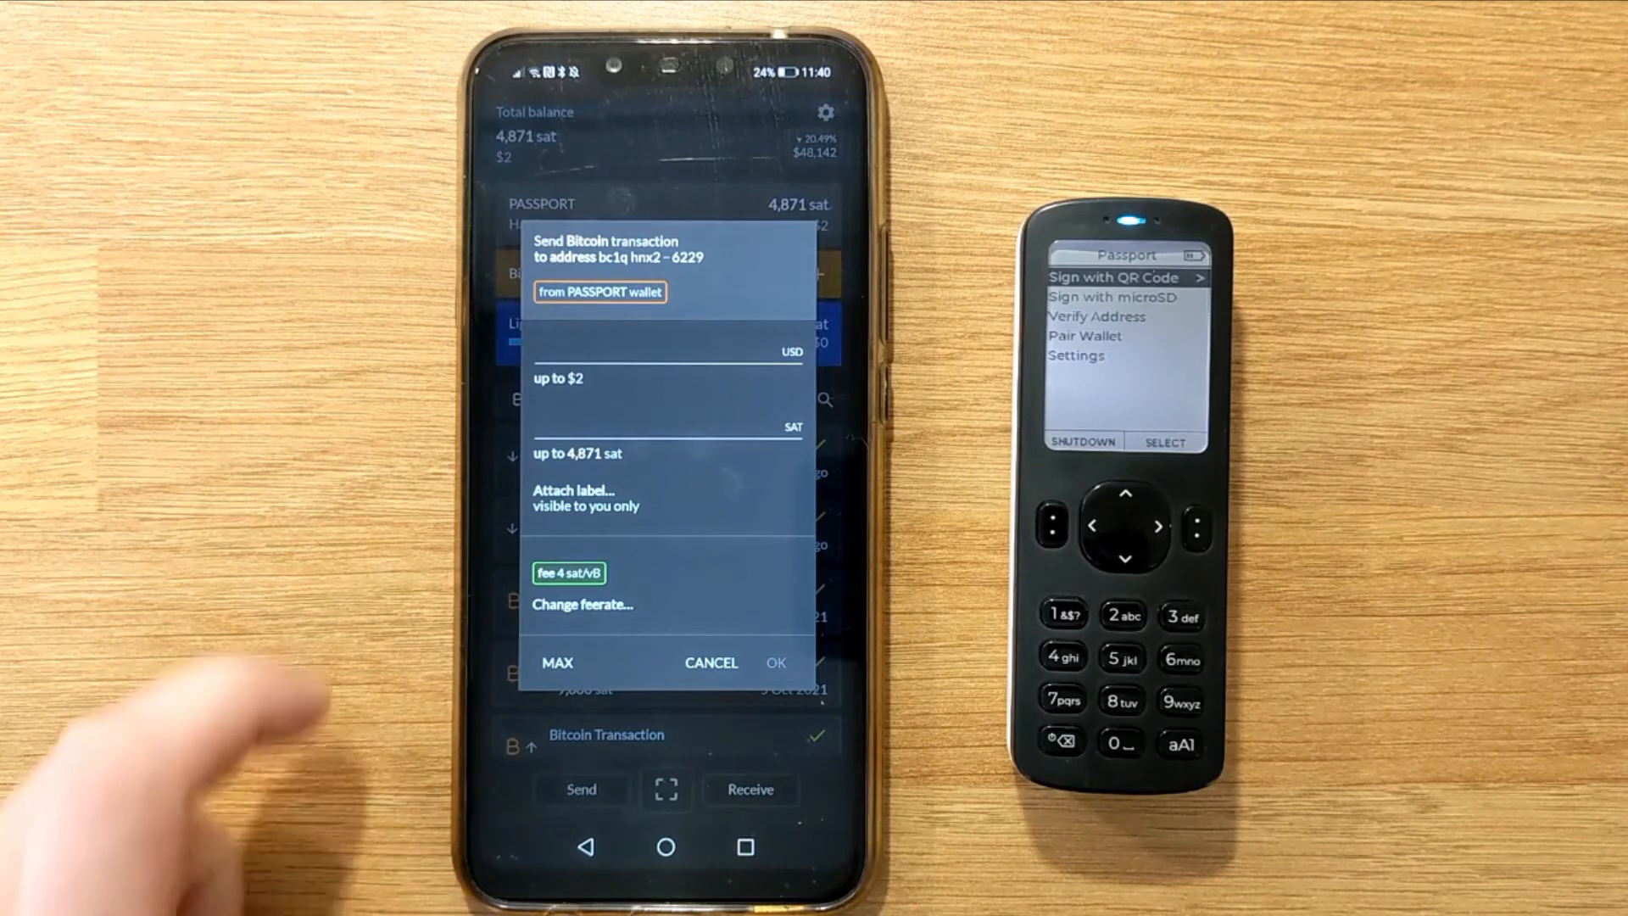
Send the full 4,871 sat balance via MAX, labelled 'Test send', with a 1 sat/vB fee
click(667, 350)
text(0.25)
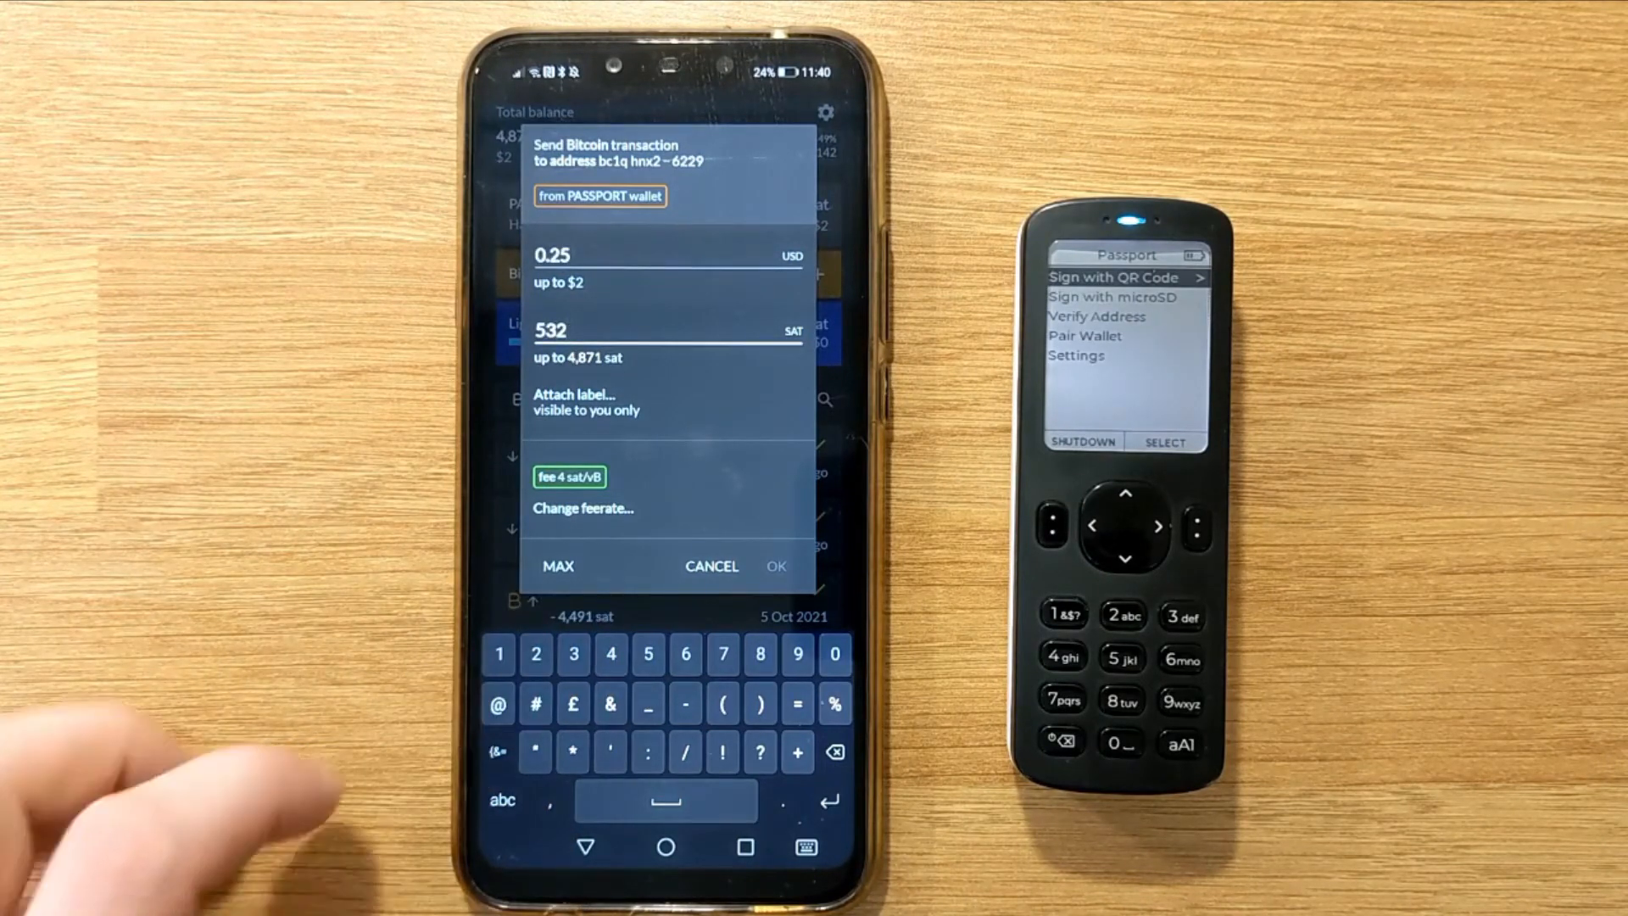
click(558, 566)
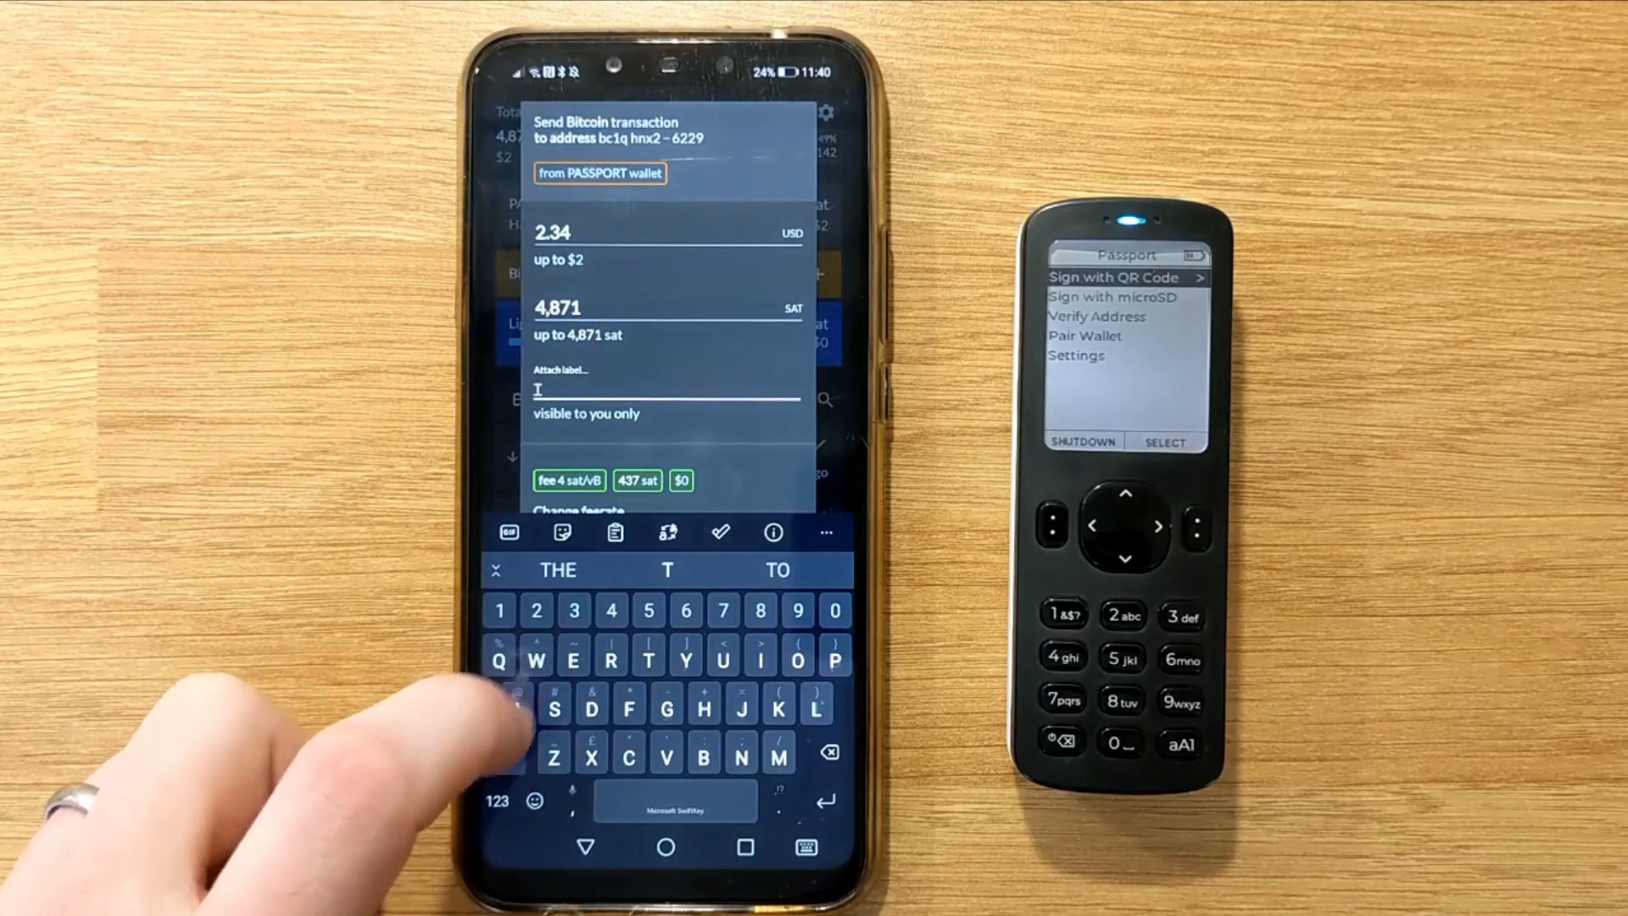
text(Test send)
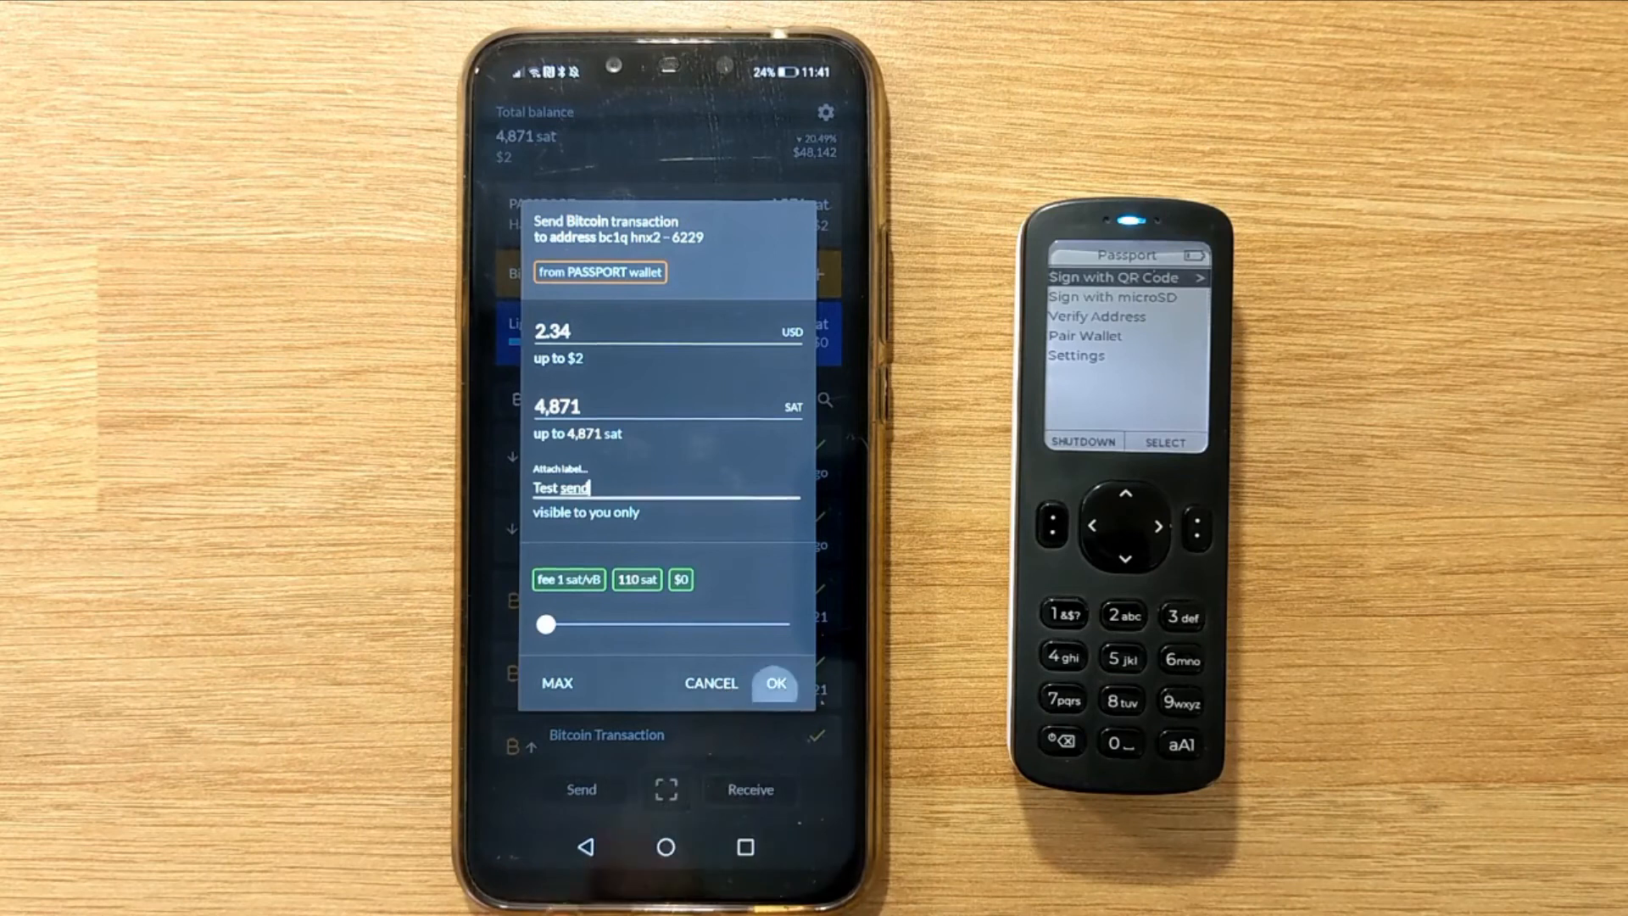
Confirm the payment details to show the unsigned transaction QR for Passport
click(774, 683)
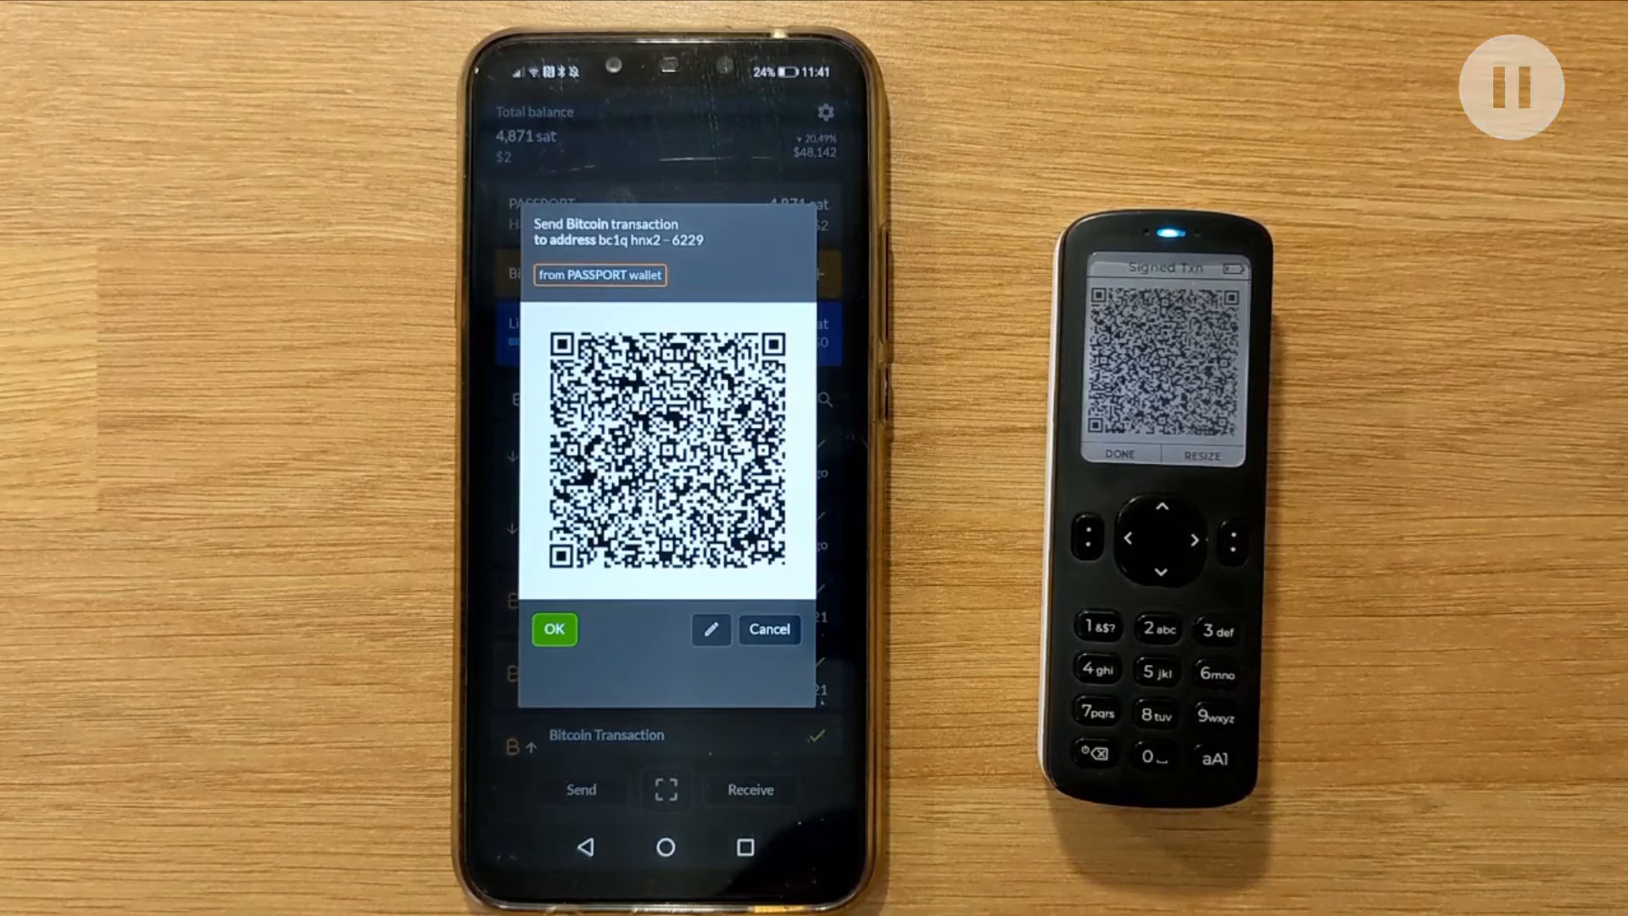
Scan Passport's signed transaction and broadcast the 4,761 sat payment with 110 sat fee
click(553, 629)
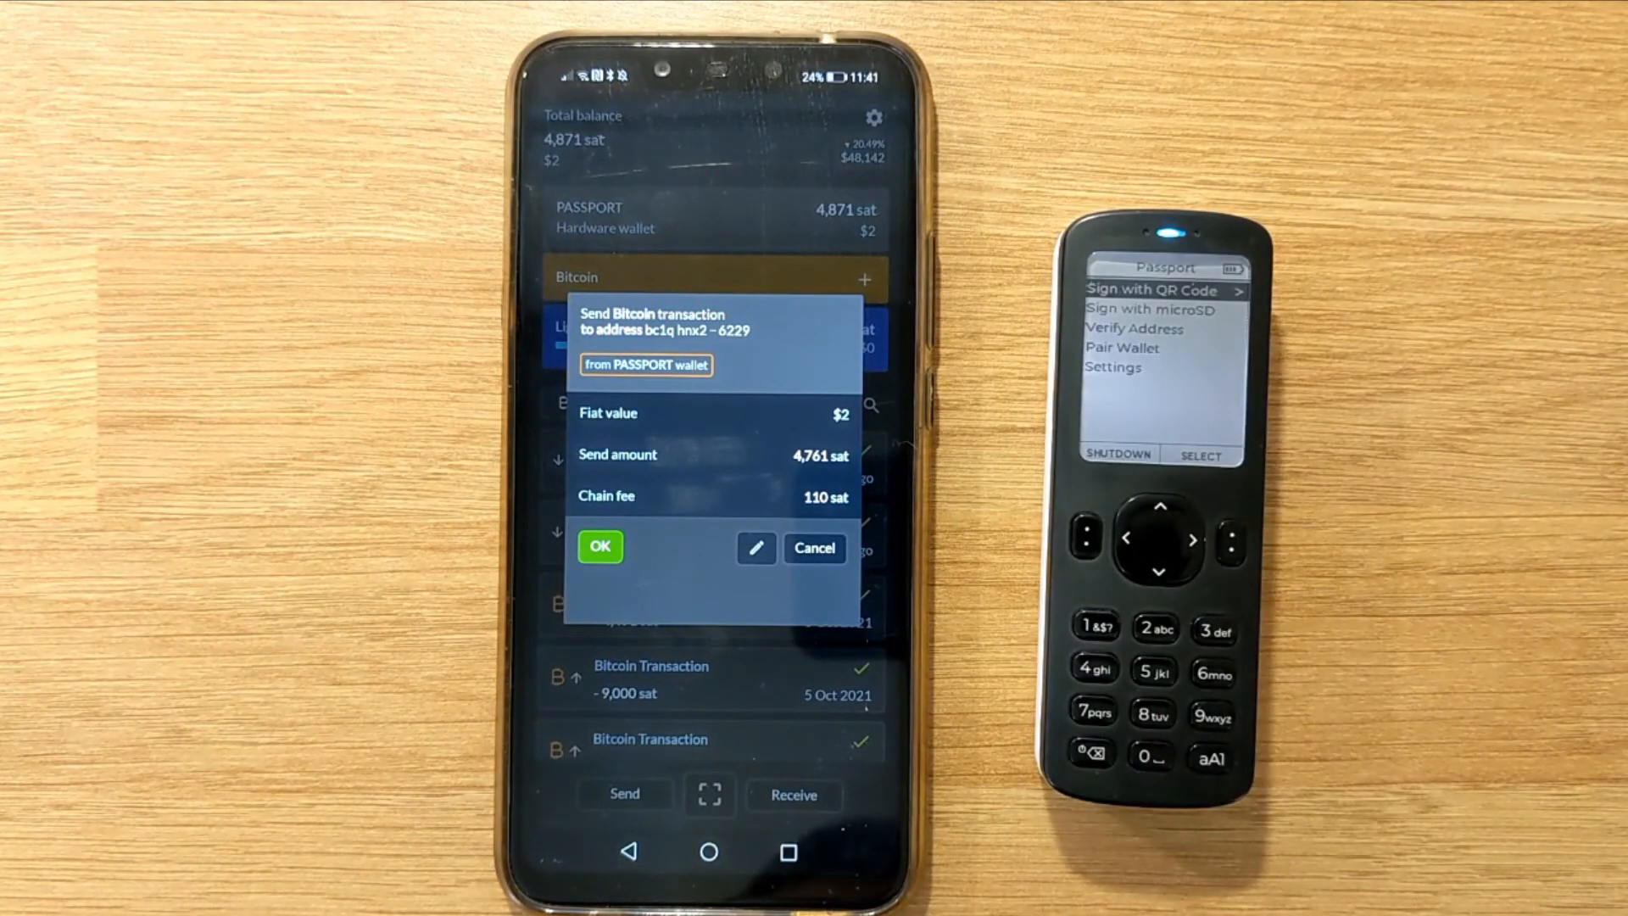
click(599, 547)
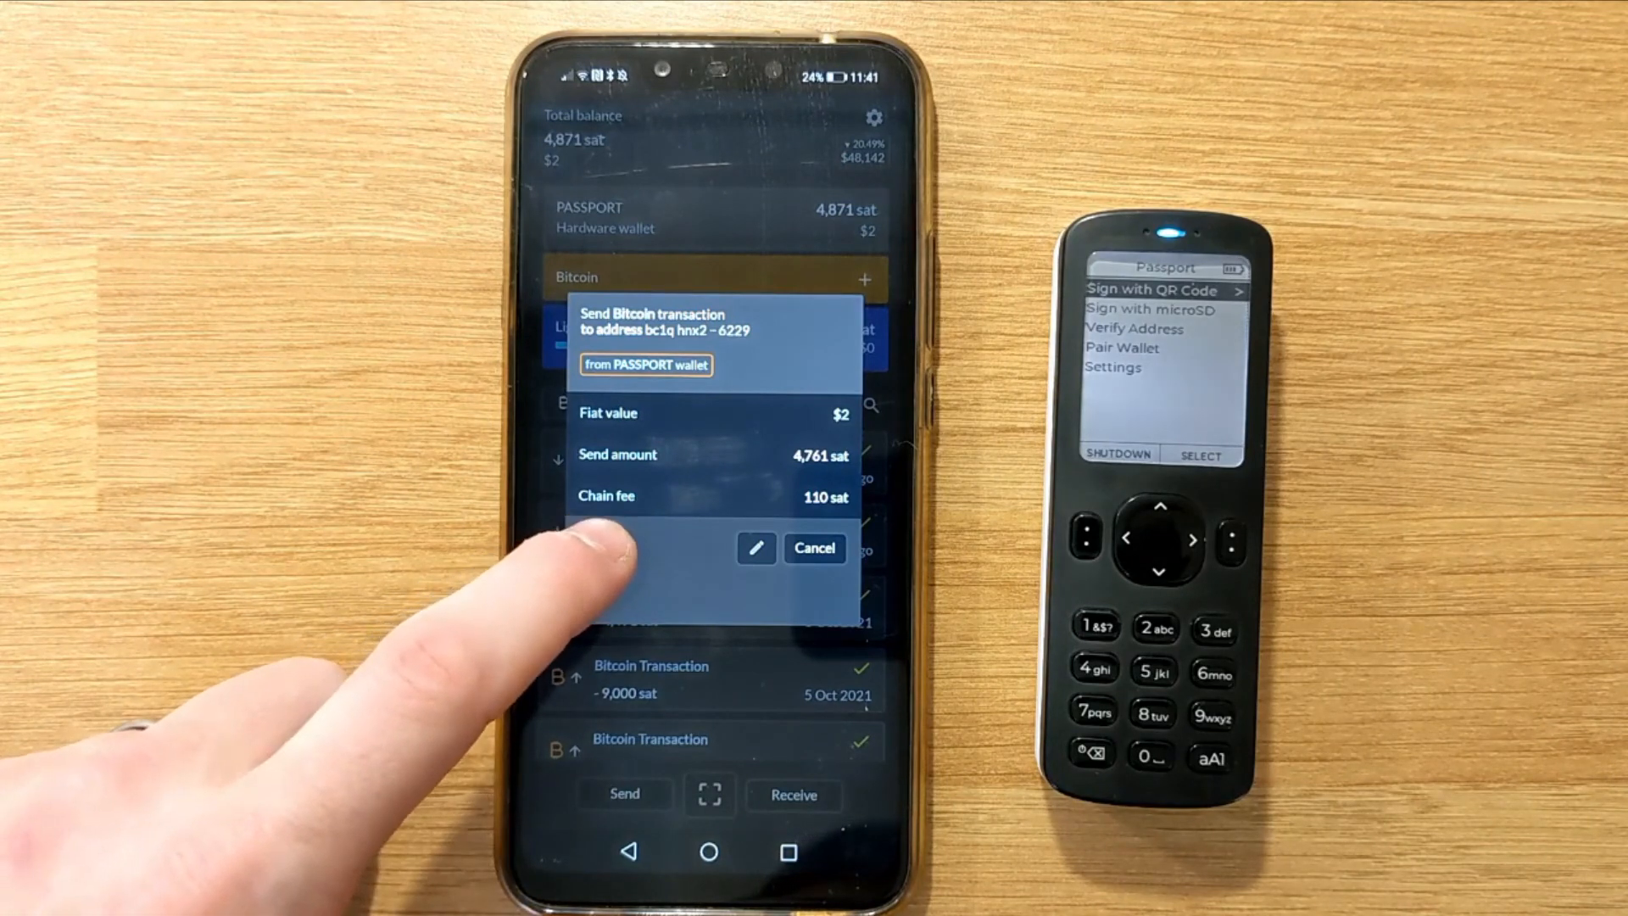